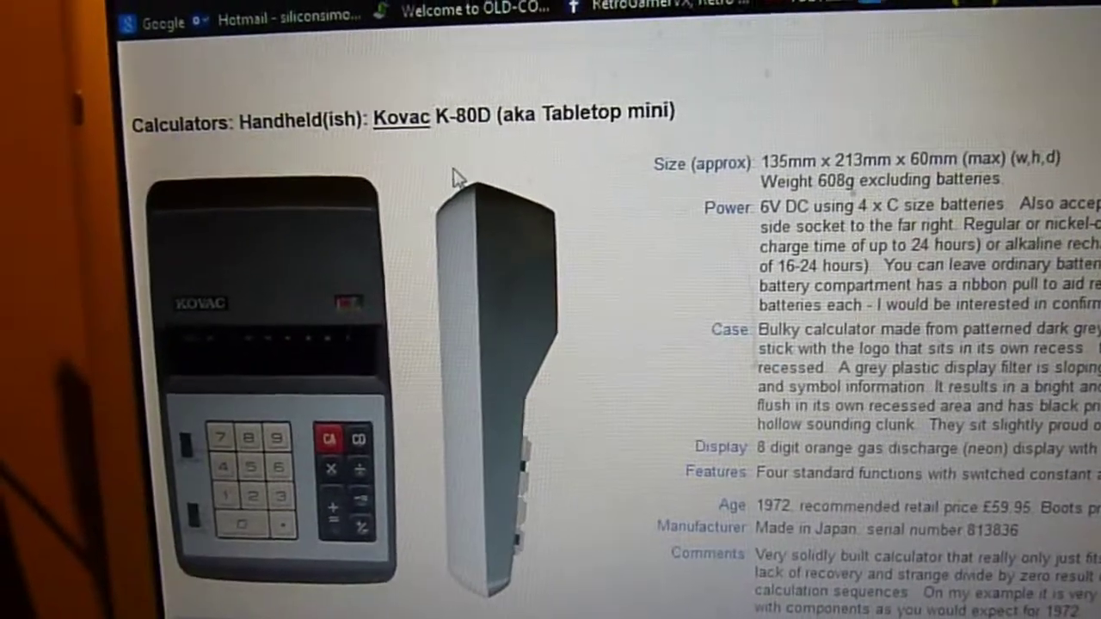
{"action": "scroll", "scroll_direction": "down", "scroll_amount": 3}
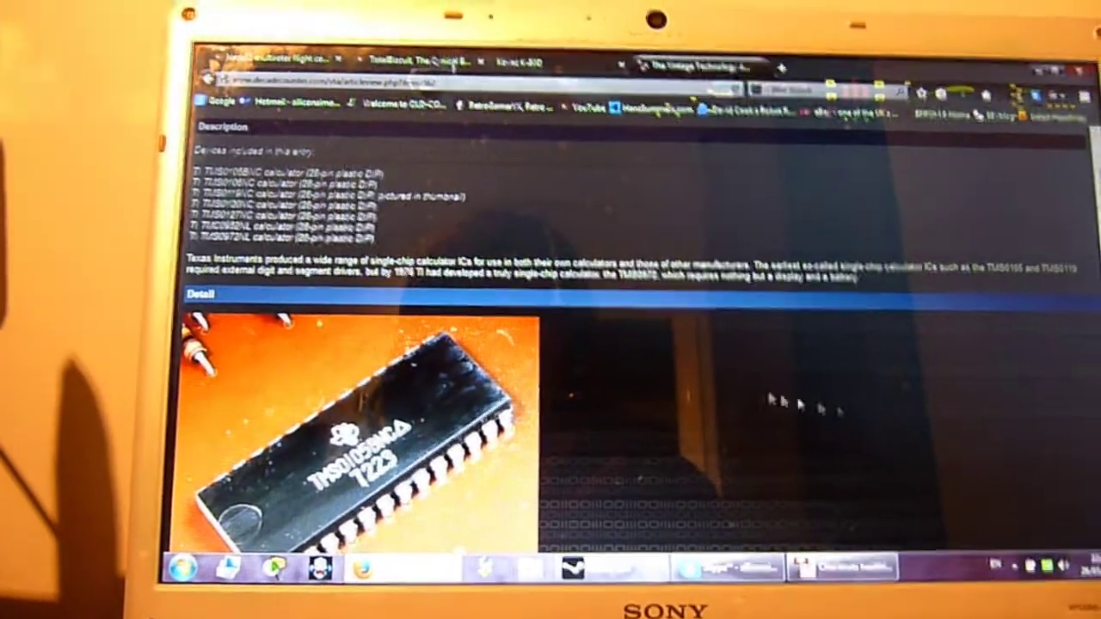
{"action": "scroll", "scroll_direction": "down", "scroll_amount": 3}
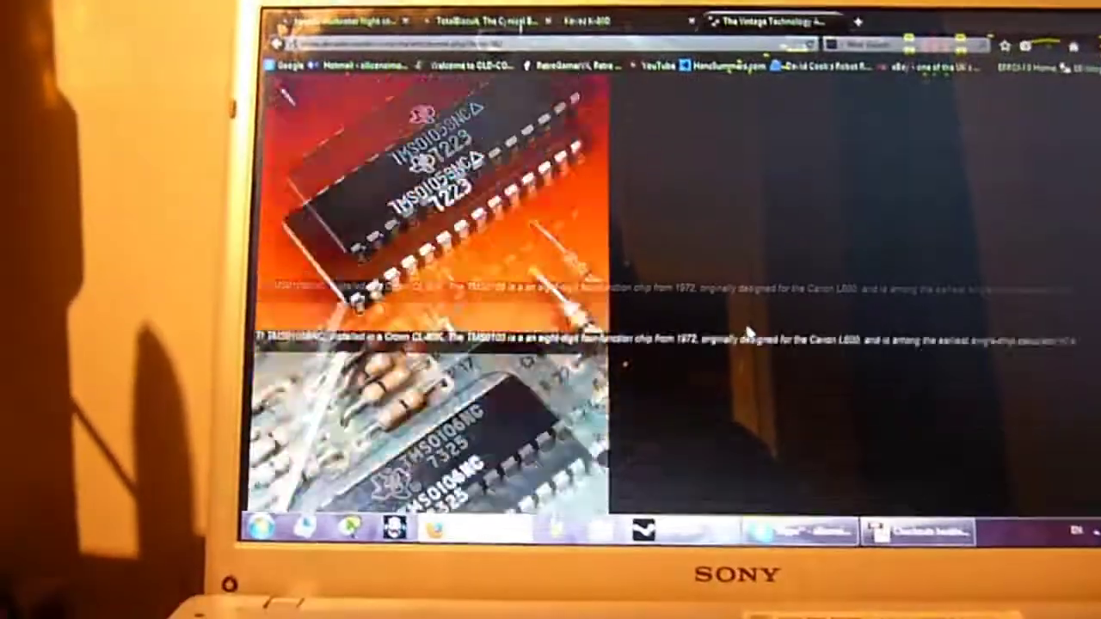